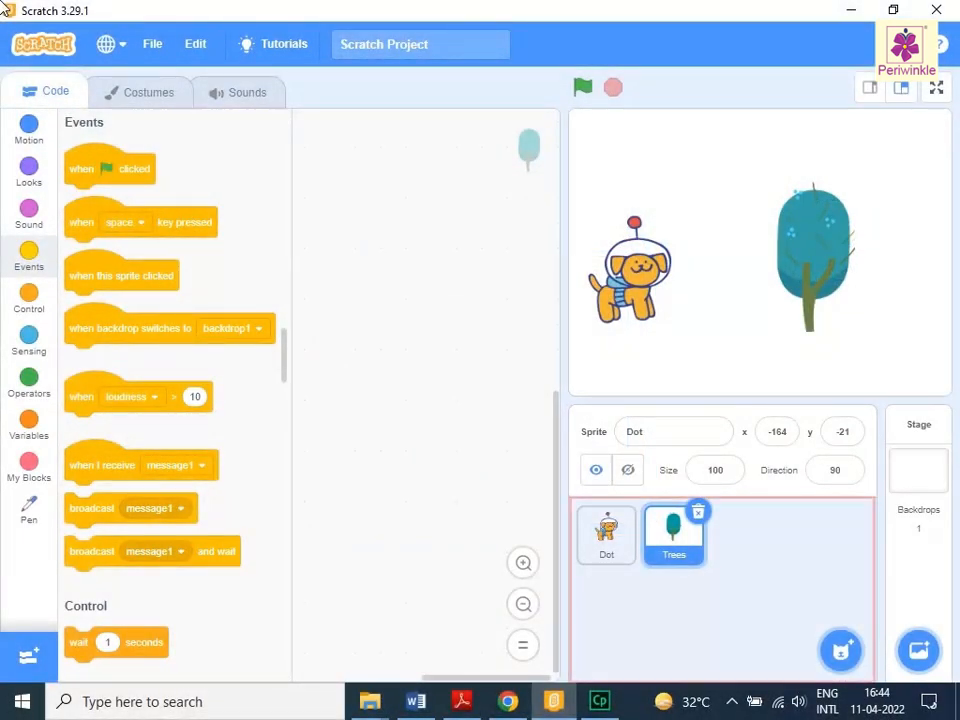
pyautogui.moveTo(606, 535)
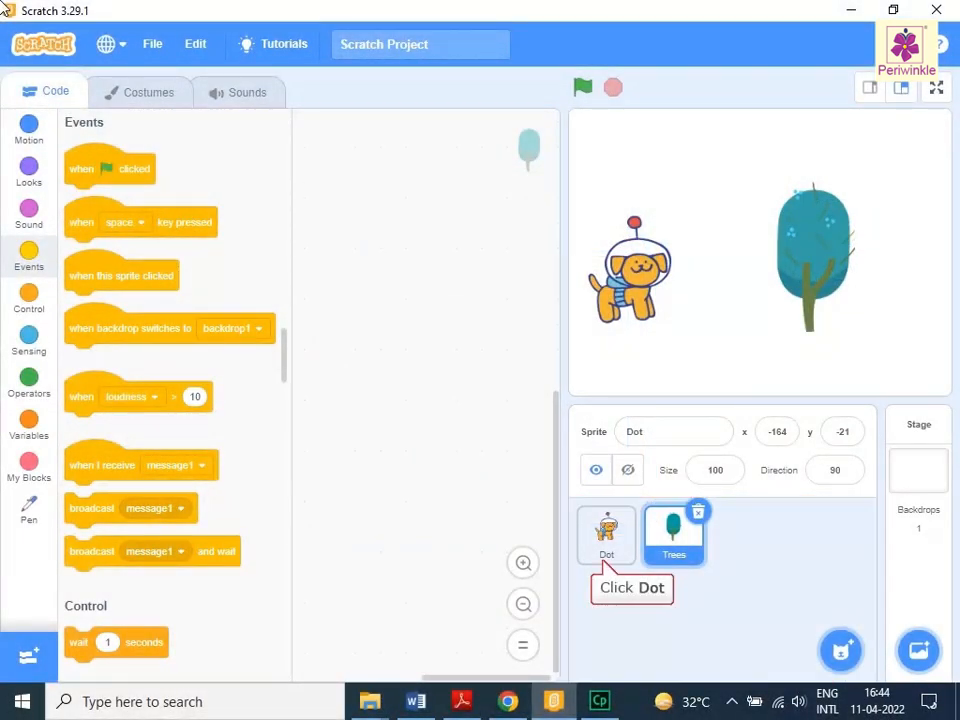
# - Select the Dot sprite instead of Trees, leaving its code area empty
pyautogui.click(606, 534)
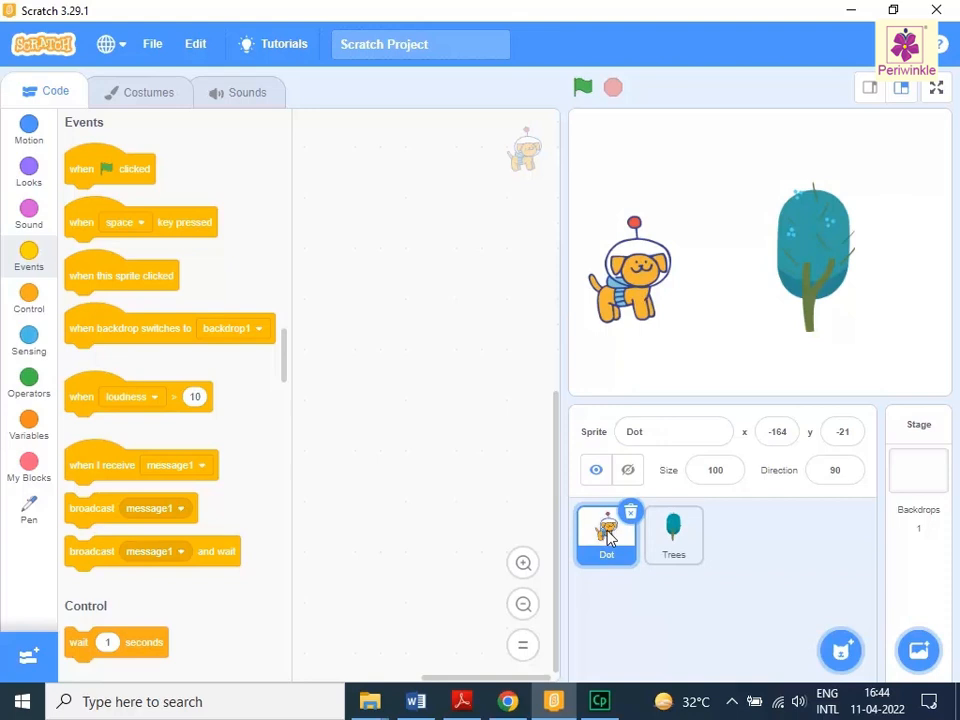
pyautogui.click(28, 256)
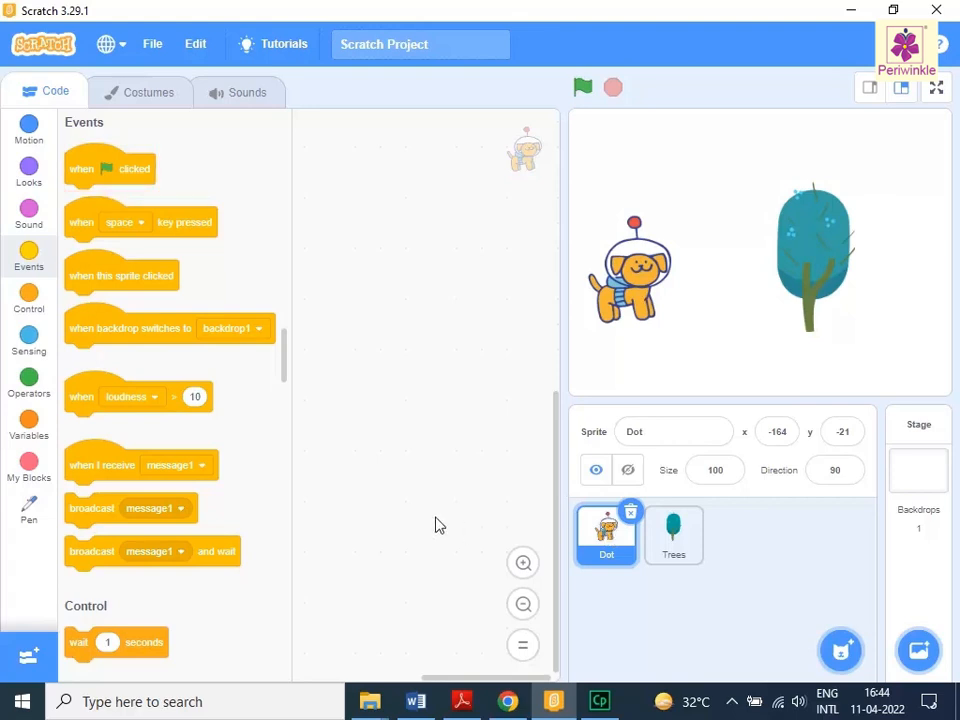
# - Place a 'when green flag clicked' hat block near the top of Dot's code area
pyautogui.moveTo(110, 168); pyautogui.dragTo(335, 177)
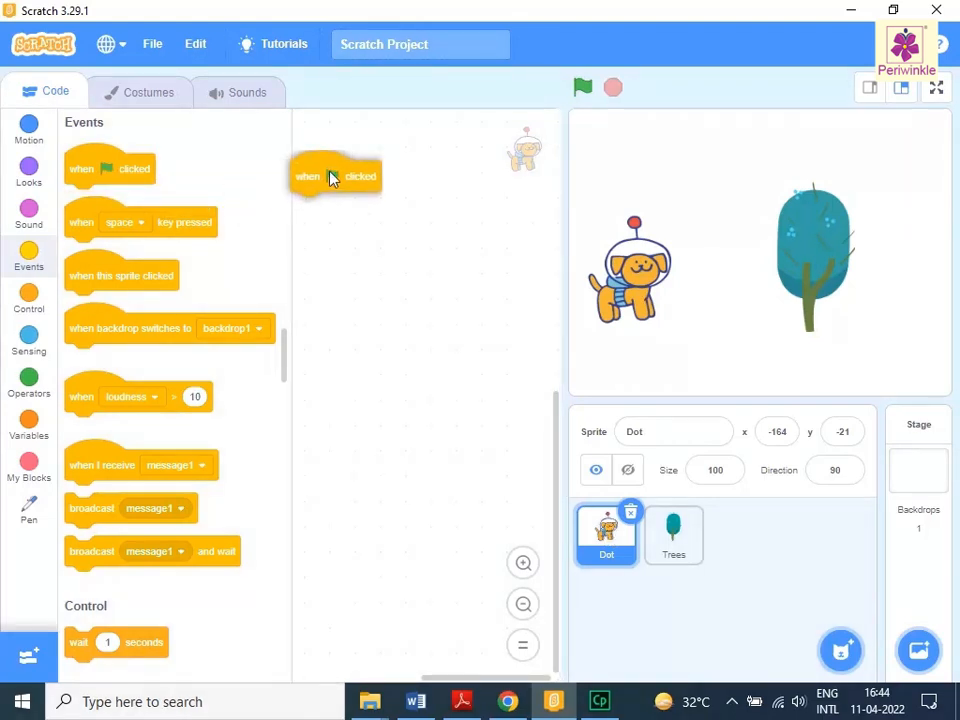
pyautogui.moveTo(335, 176); pyautogui.dragTo(350, 142)
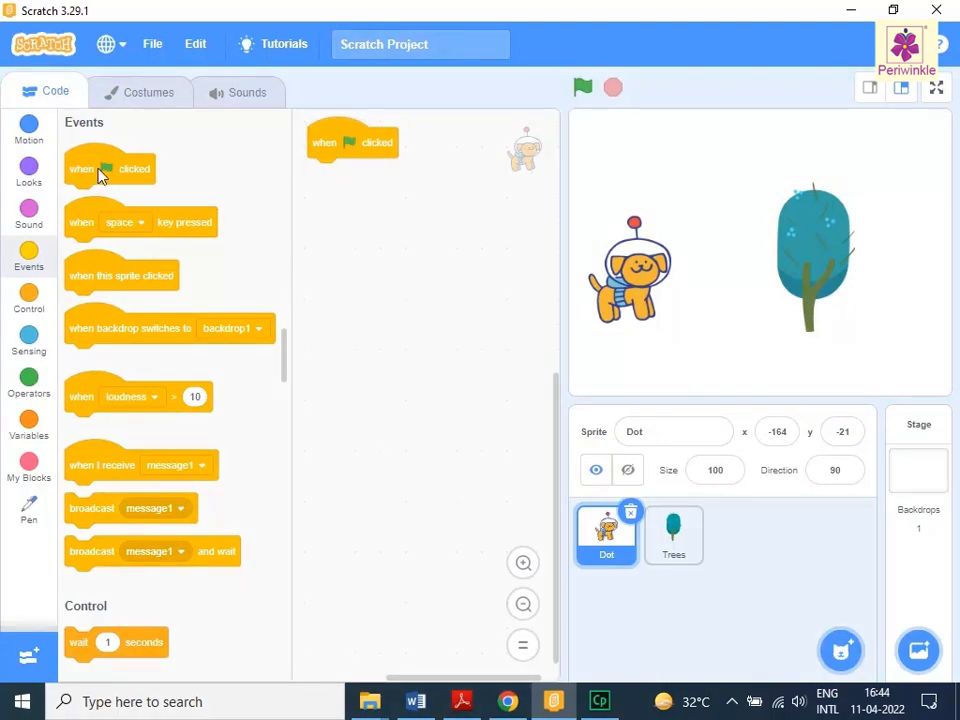
pyautogui.click(45, 91)
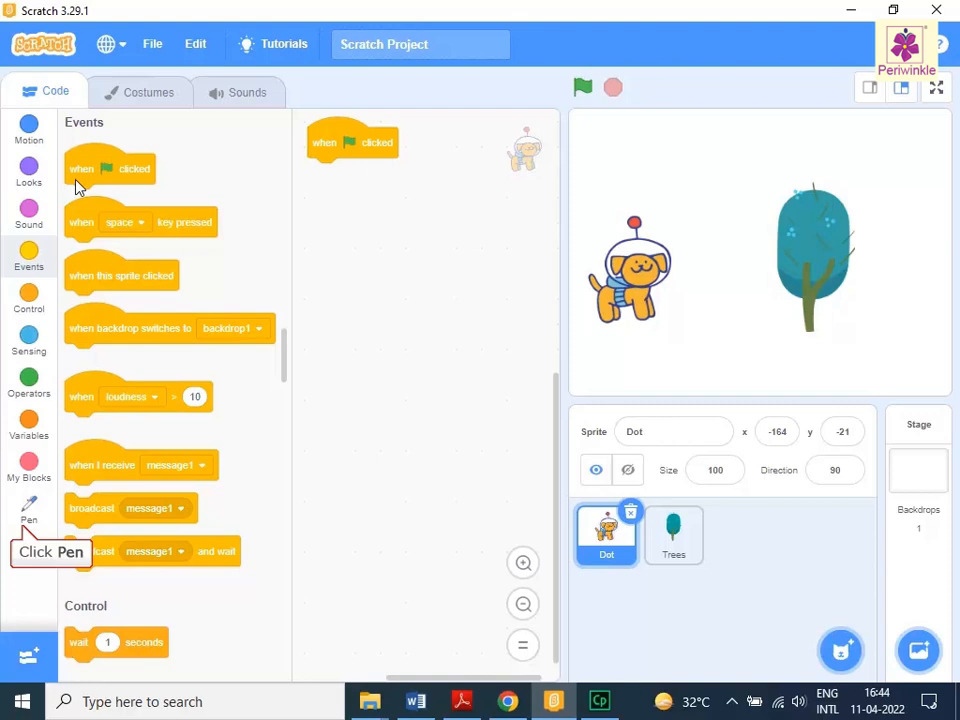
# - Snap a Pen 'pen down' block directly under the green flag hat
pyautogui.click(29, 510)
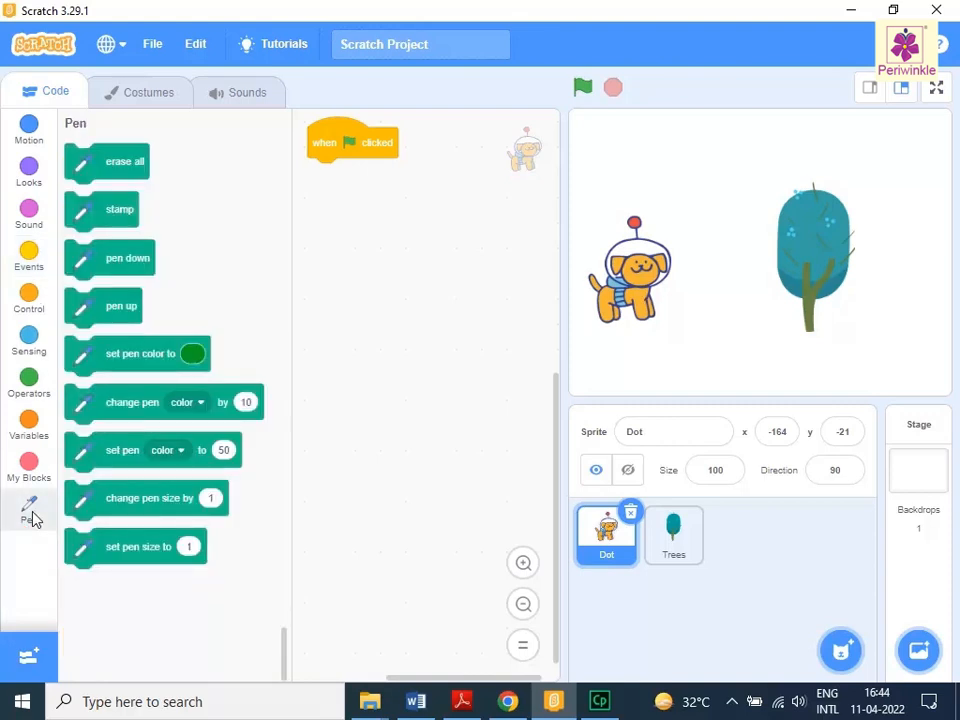
pyautogui.click(29, 510)
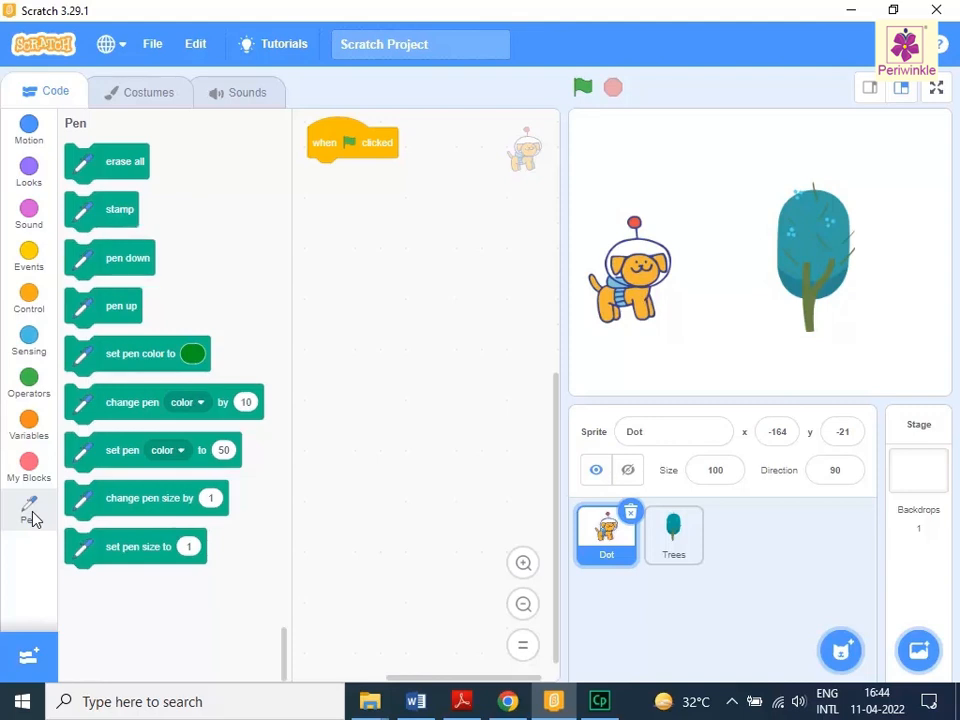
pyautogui.click(352, 141)
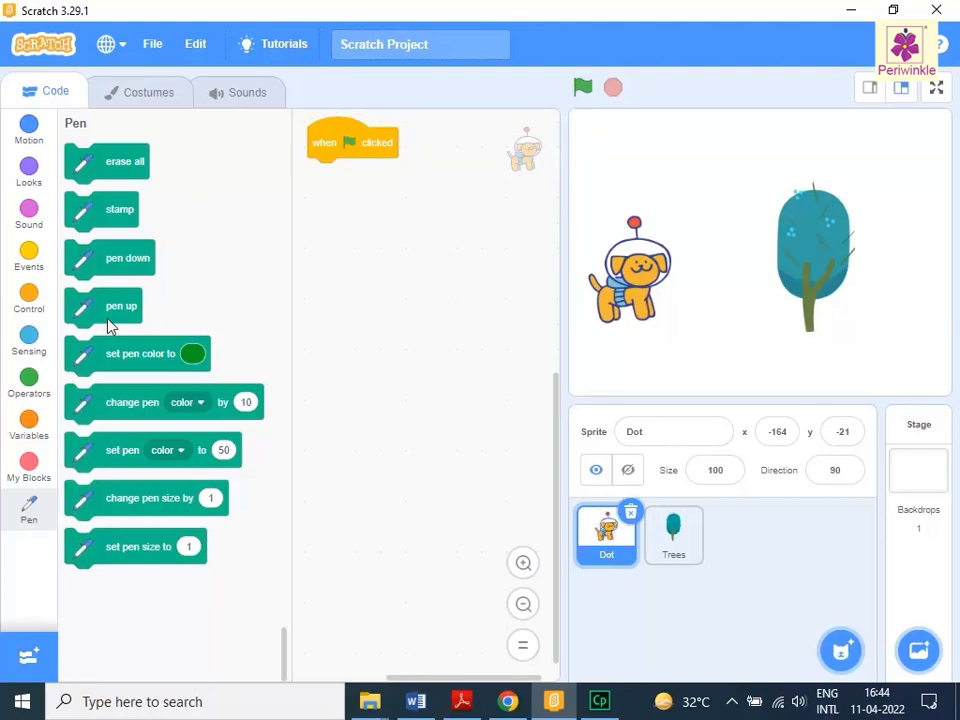
pyautogui.moveTo(110, 258); pyautogui.dragTo(350, 189)
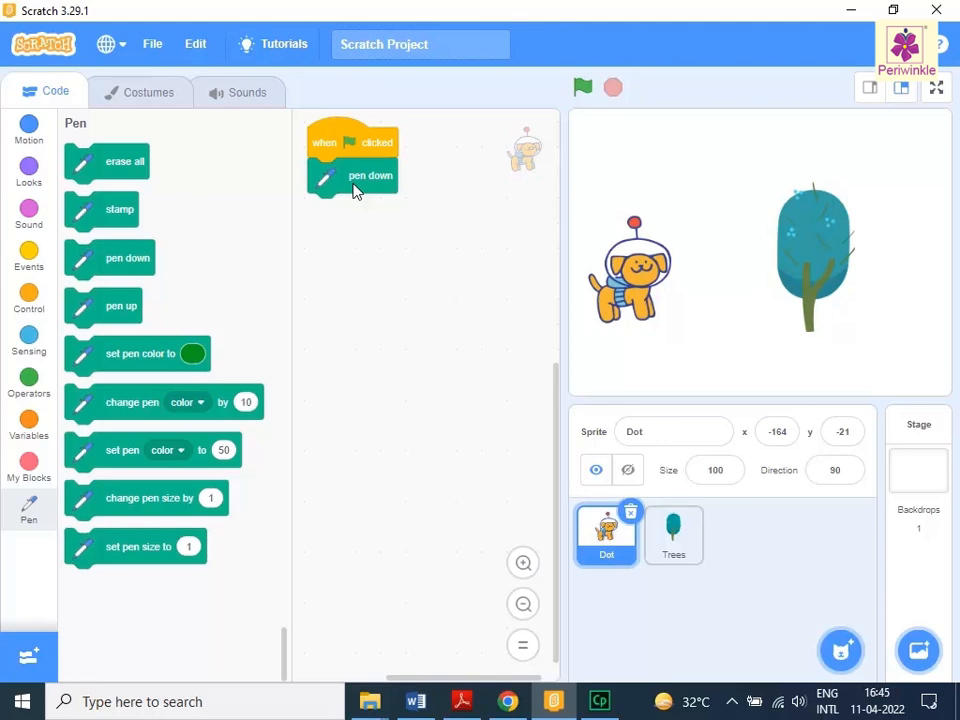
pyautogui.click(135, 547)
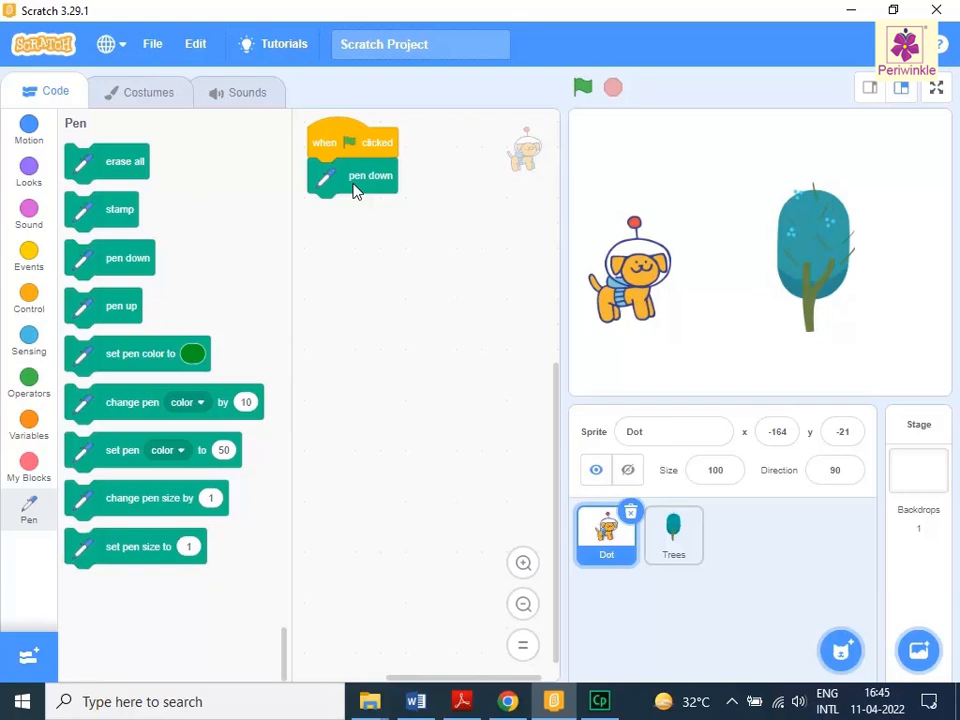
pyautogui.moveTo(137, 559)
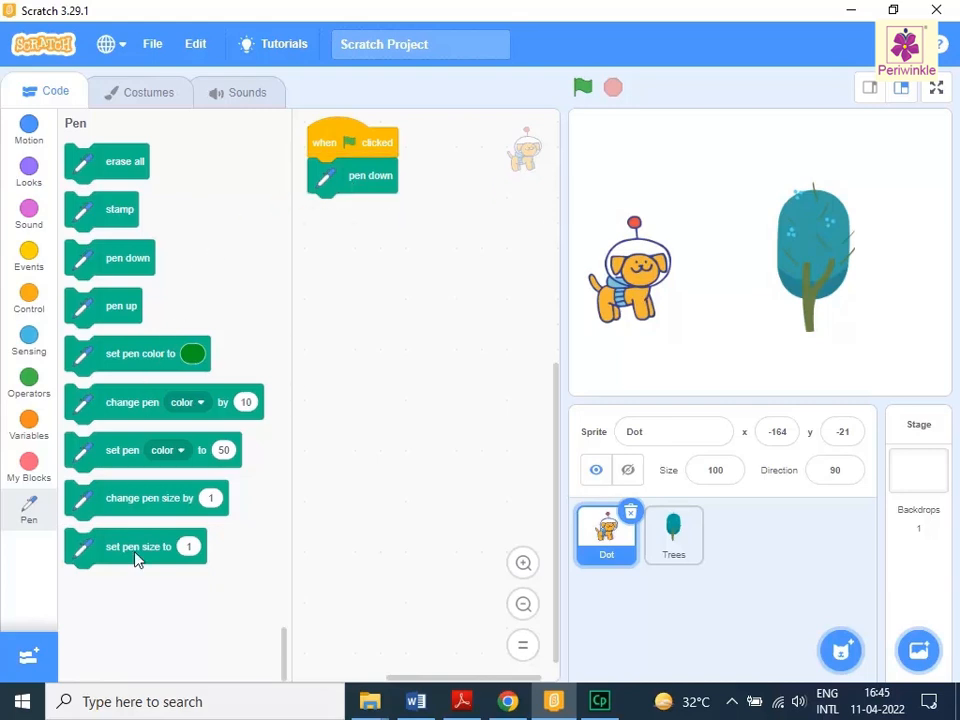
# - Attach 'set pen size to' below 'pen down' and enter size 3
pyautogui.moveTo(137, 546); pyautogui.dragTo(350, 324)
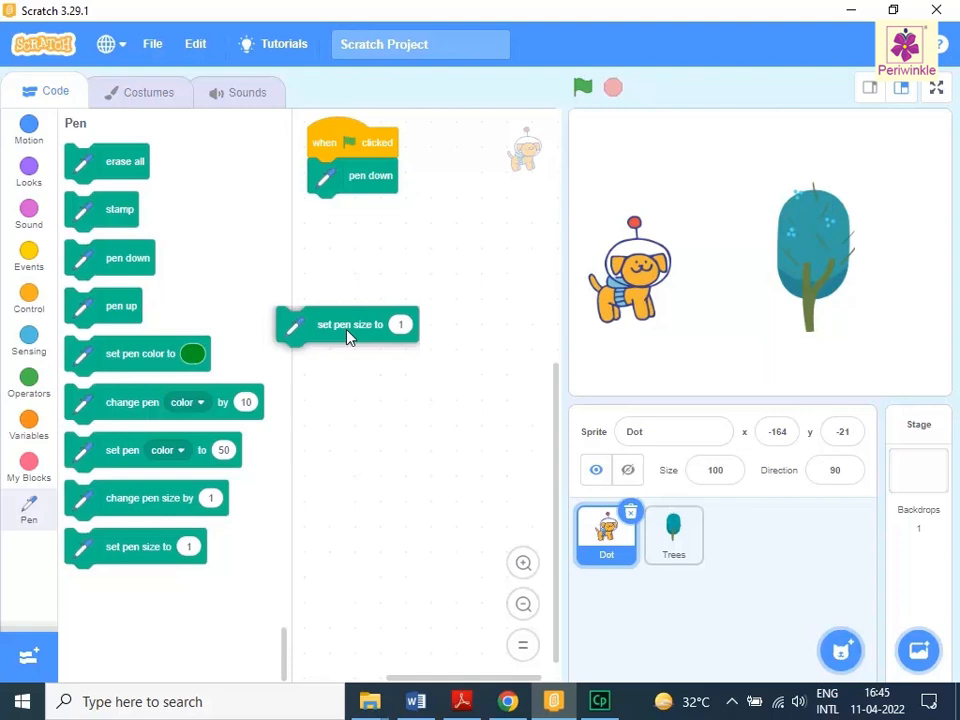
pyautogui.moveTo(350, 324); pyautogui.dragTo(378, 211)
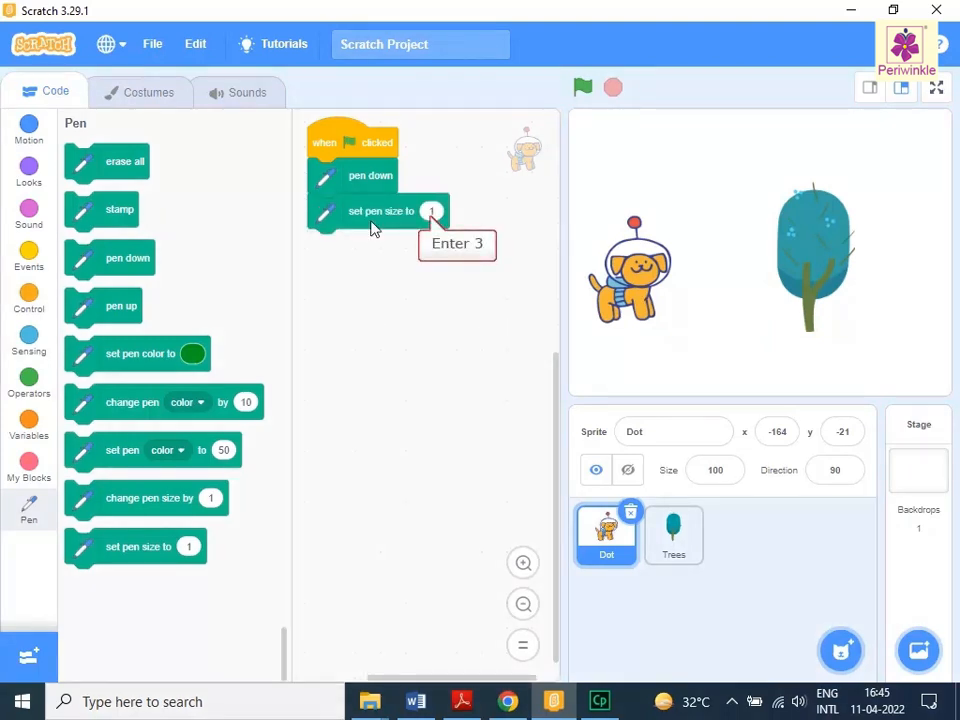
pyautogui.click(432, 211)
pyautogui.write('3')
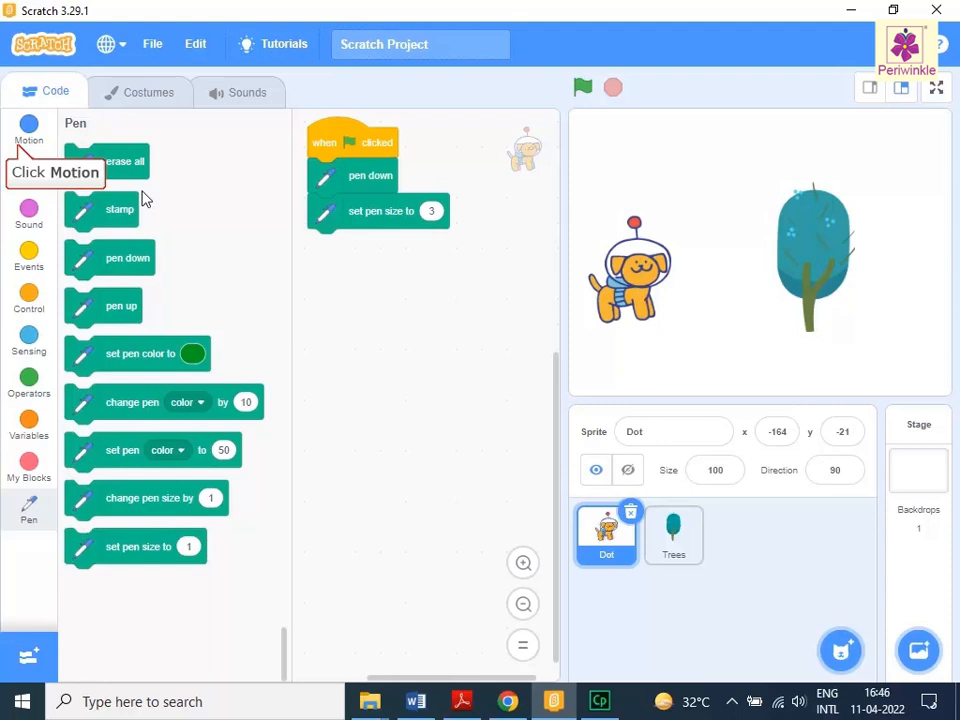
# - End the script with 'move 100 steps' and run it with the green flag
pyautogui.click(28, 128)
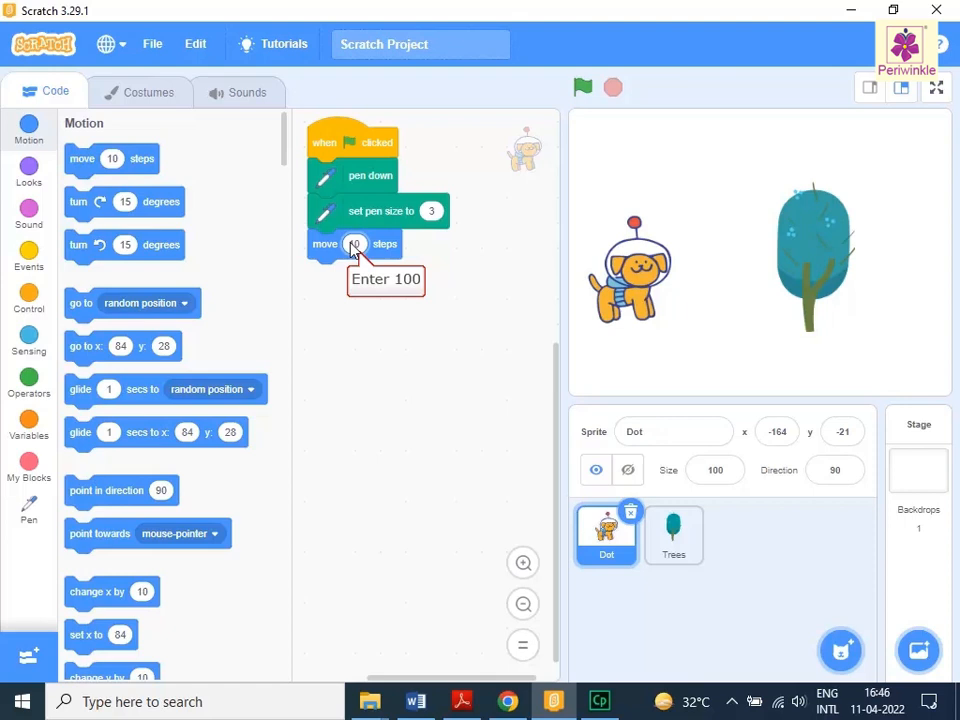
pyautogui.write('100')
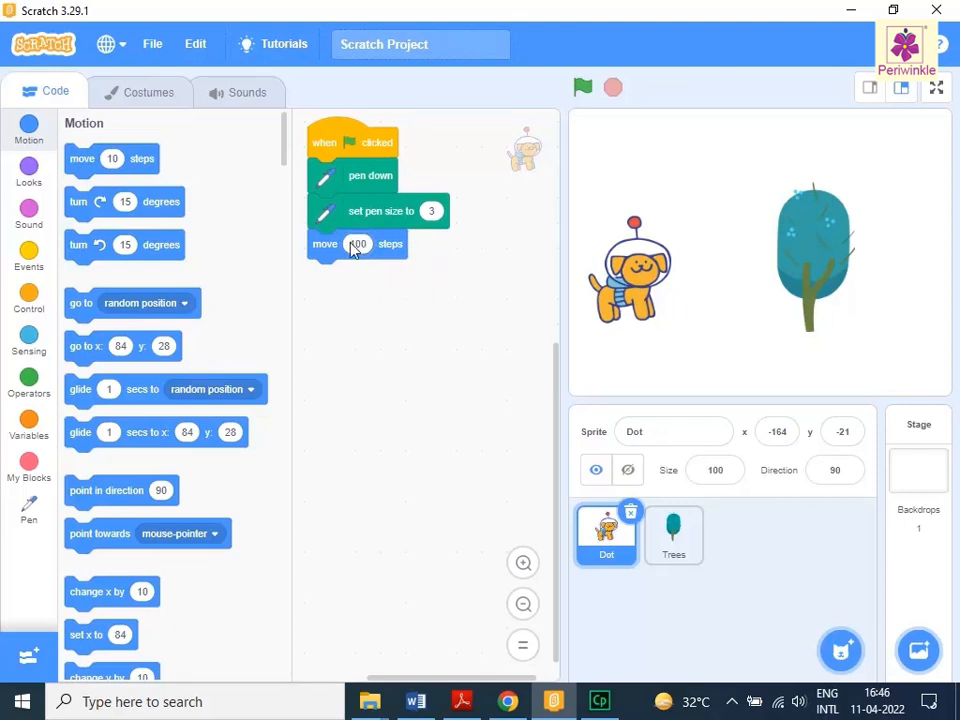
pyautogui.moveTo(583, 88)
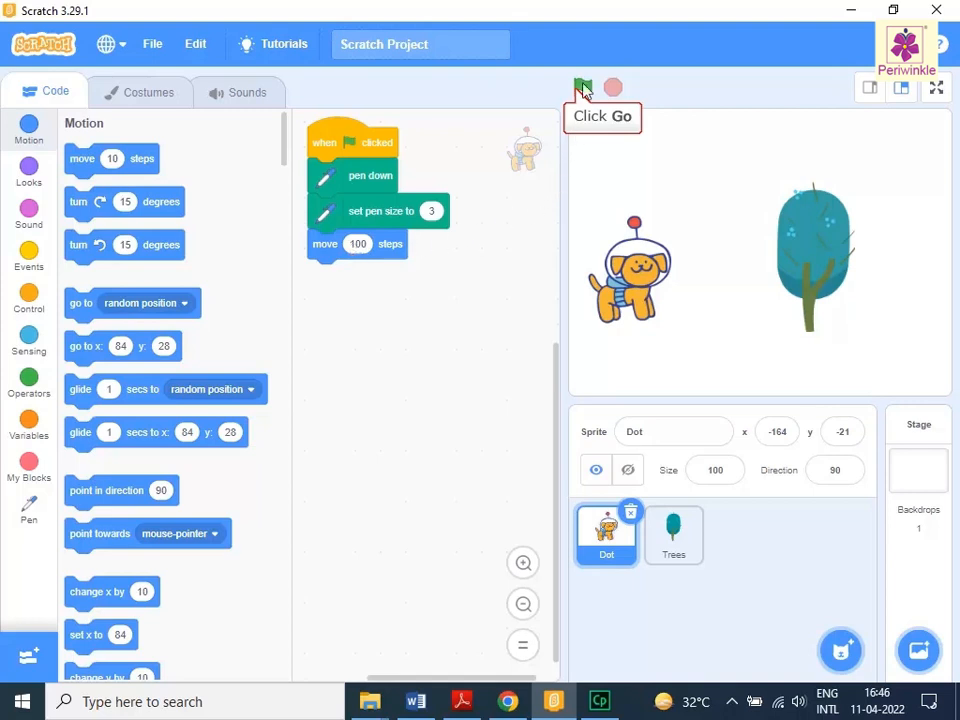
pyautogui.click(583, 88)
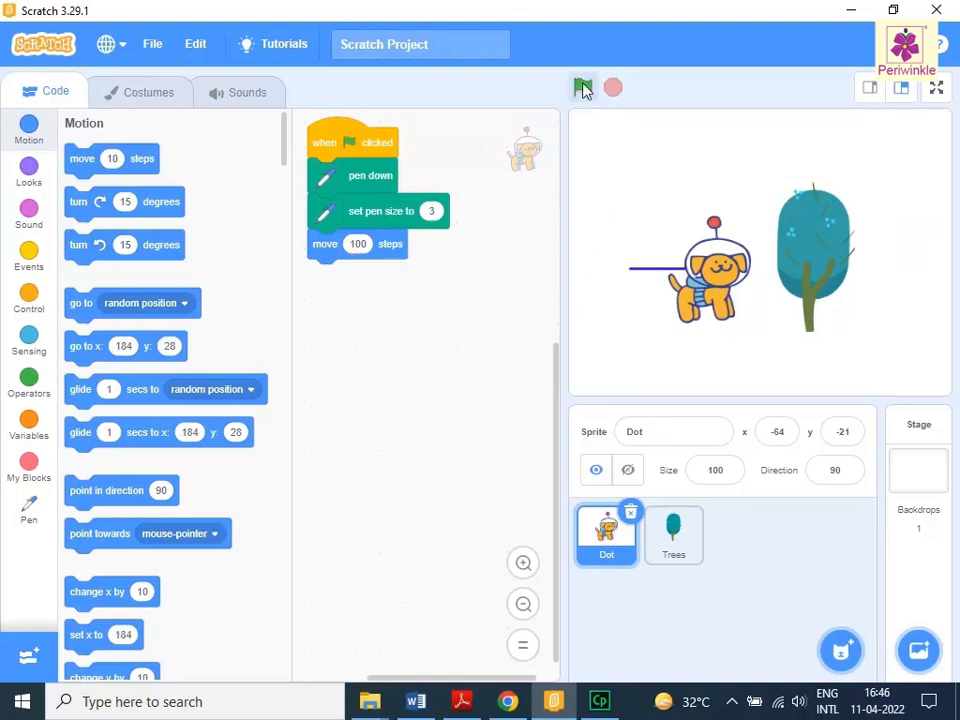